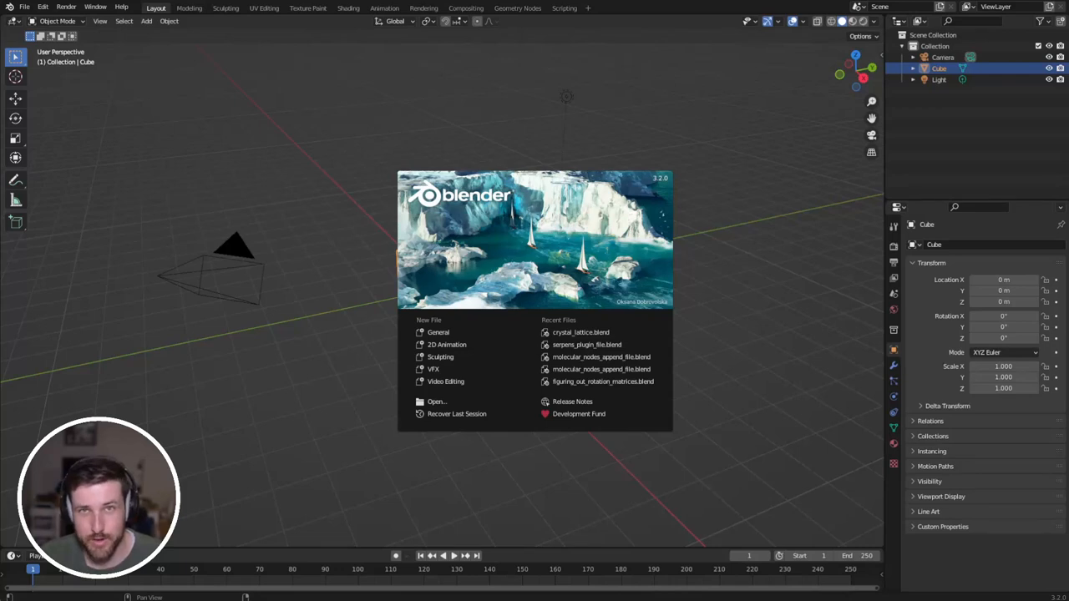
pyautogui.moveTo(758, 306)
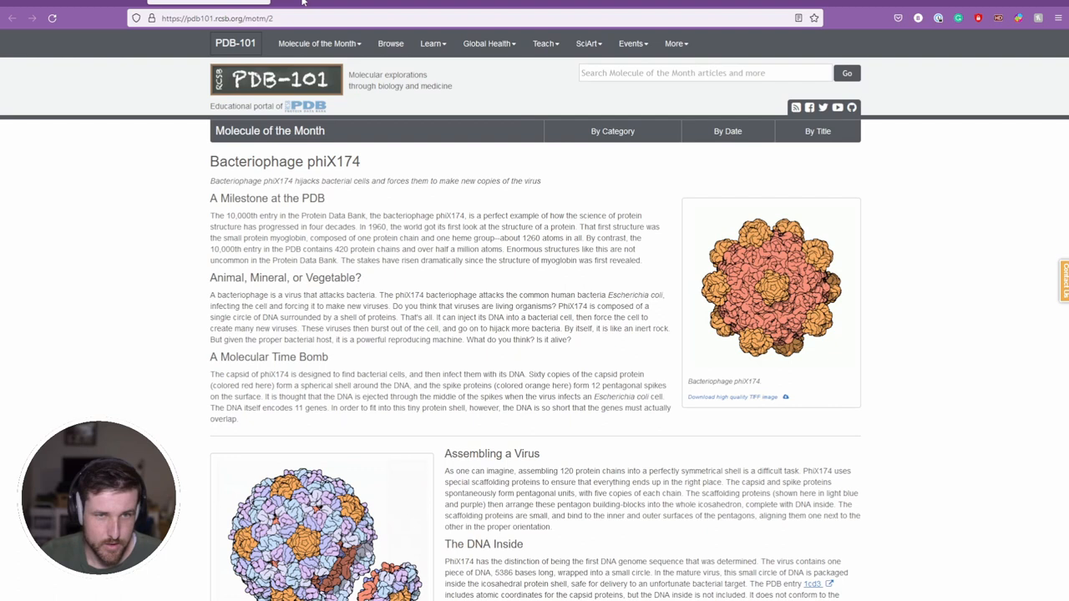
# - Open the 1CD3 entry from the PDB-101 article and show its Asymmetric Unit image
pyautogui.click(810, 583)
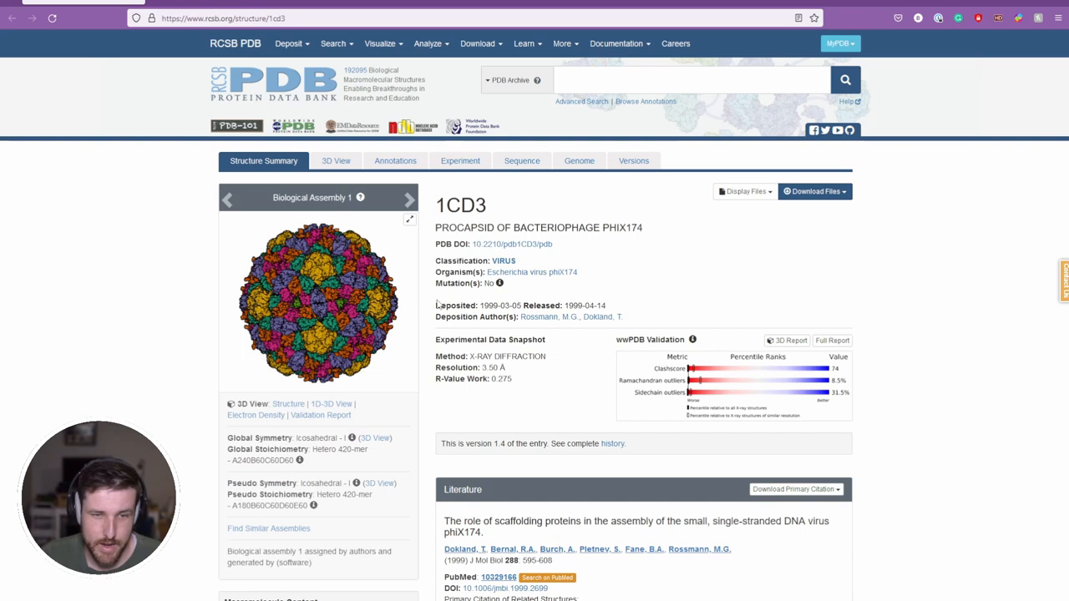
pyautogui.click(408, 199)
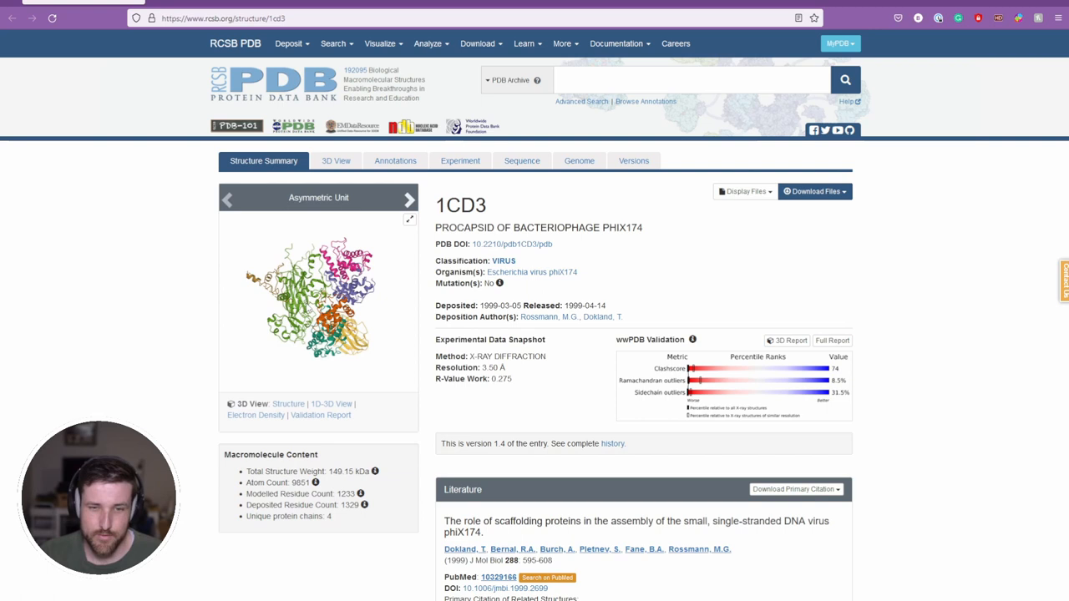
pyautogui.moveTo(277, 240)
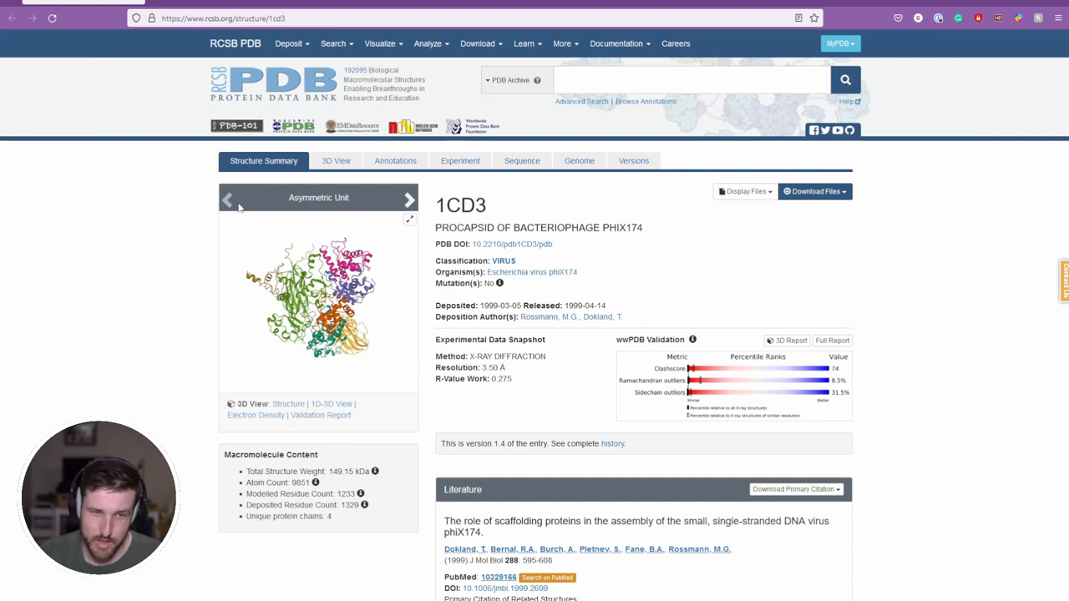
pyautogui.moveTo(343, 285)
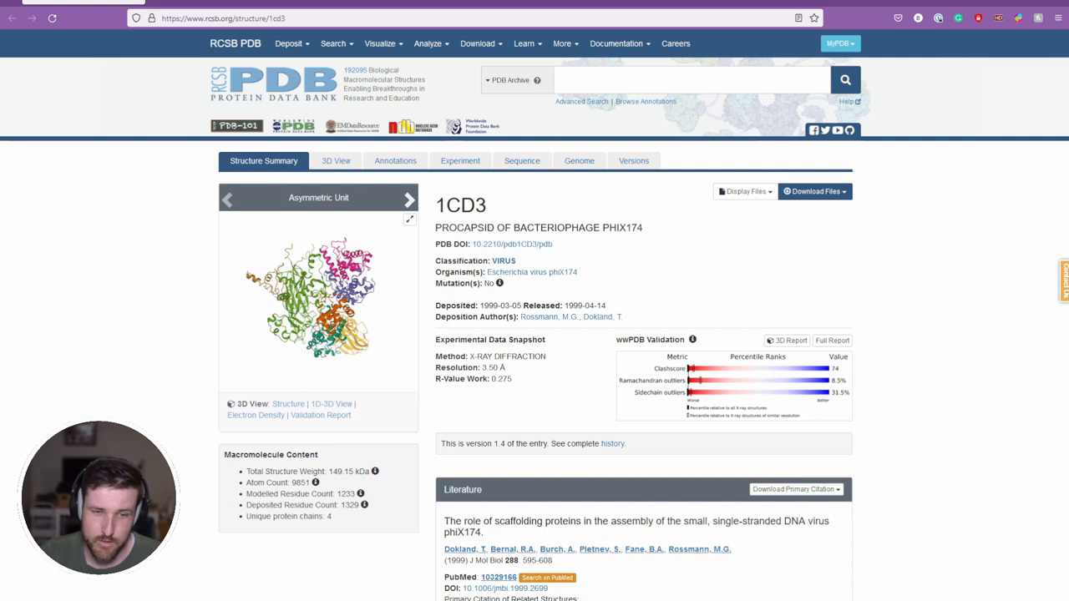
pyautogui.click(408, 200)
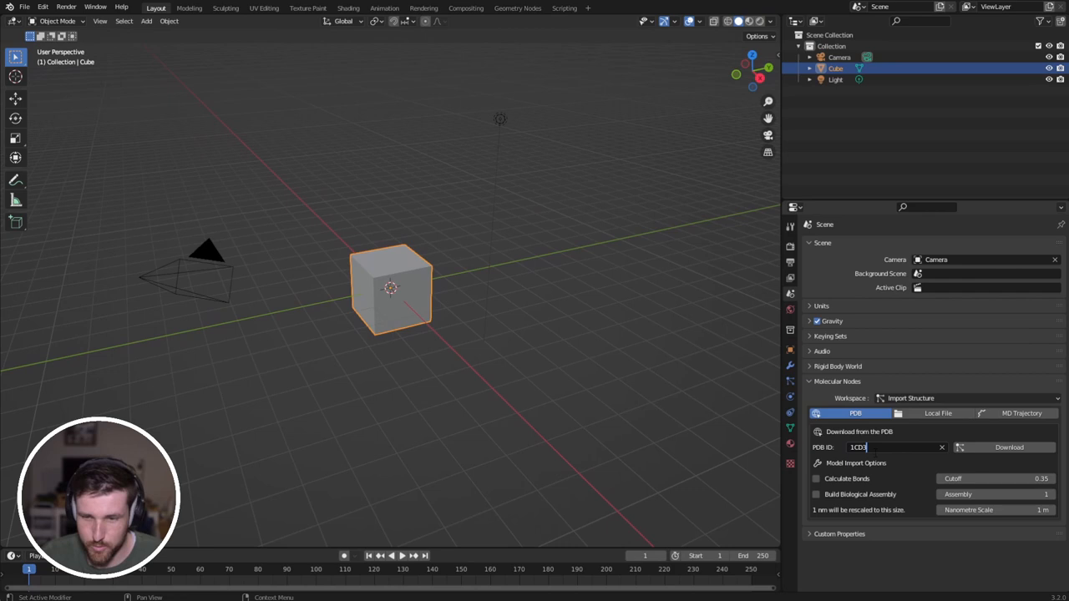
# - Download PDB ID 1CD3 through the Molecular Nodes PDB panel
pyautogui.click(1009, 446)
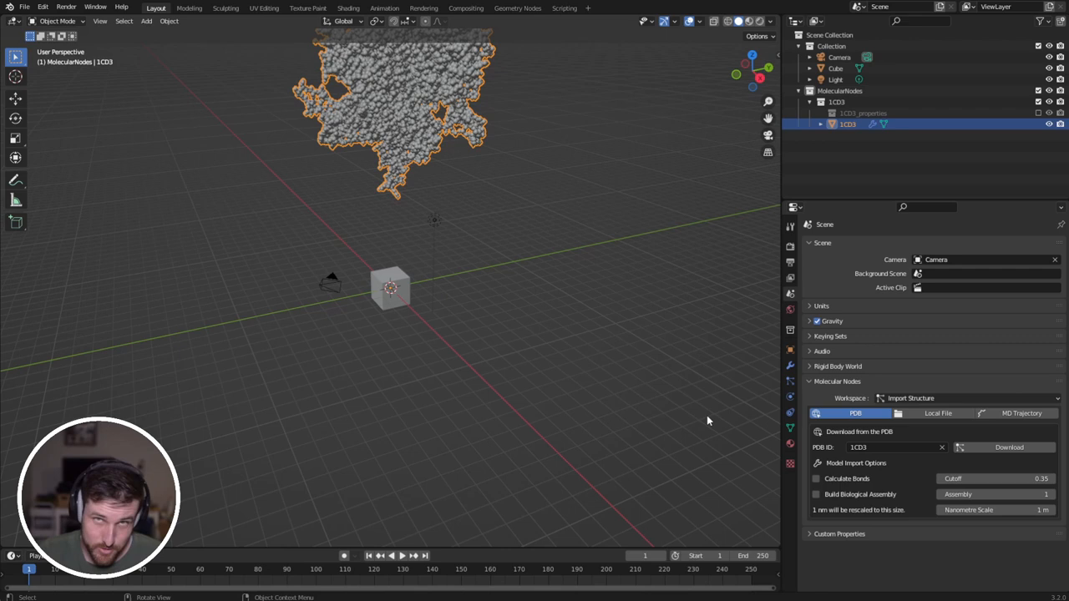
# - Switch to Geometry Nodes with Cycles rendering and insert a ribbon style node for 1CD3
pyautogui.click(517, 7)
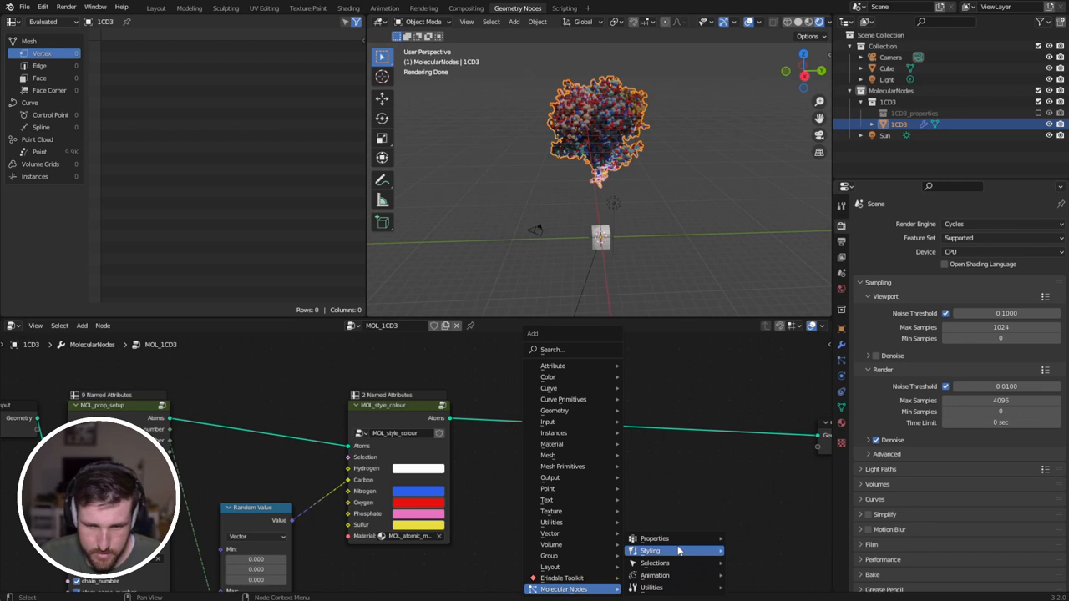
pyautogui.click(650, 550)
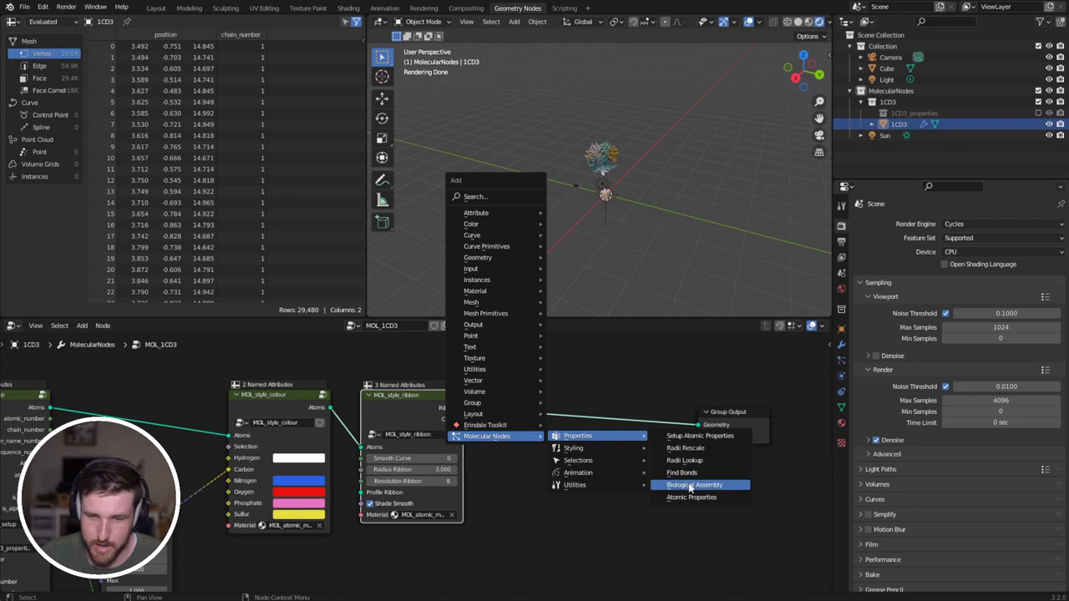
# - Insert a MOL_prop_assembly Biological Assembly node before the 1CD3 Group Output
pyautogui.click(694, 484)
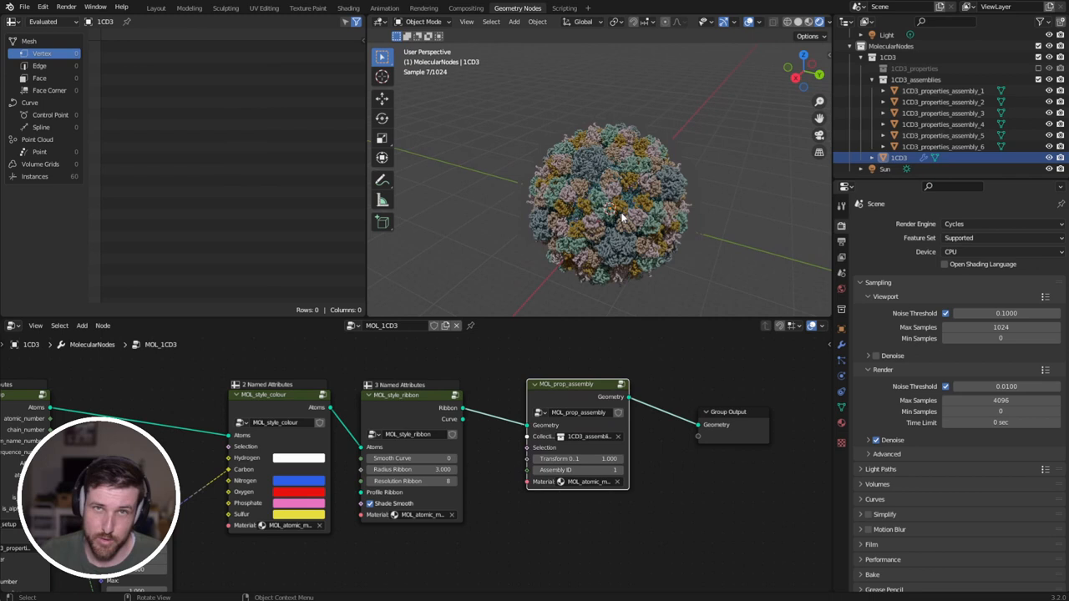
# - Change the MOL_prop_assembly Assembly ID from 1 to 6
pyautogui.click(610, 469)
pyautogui.write('6')
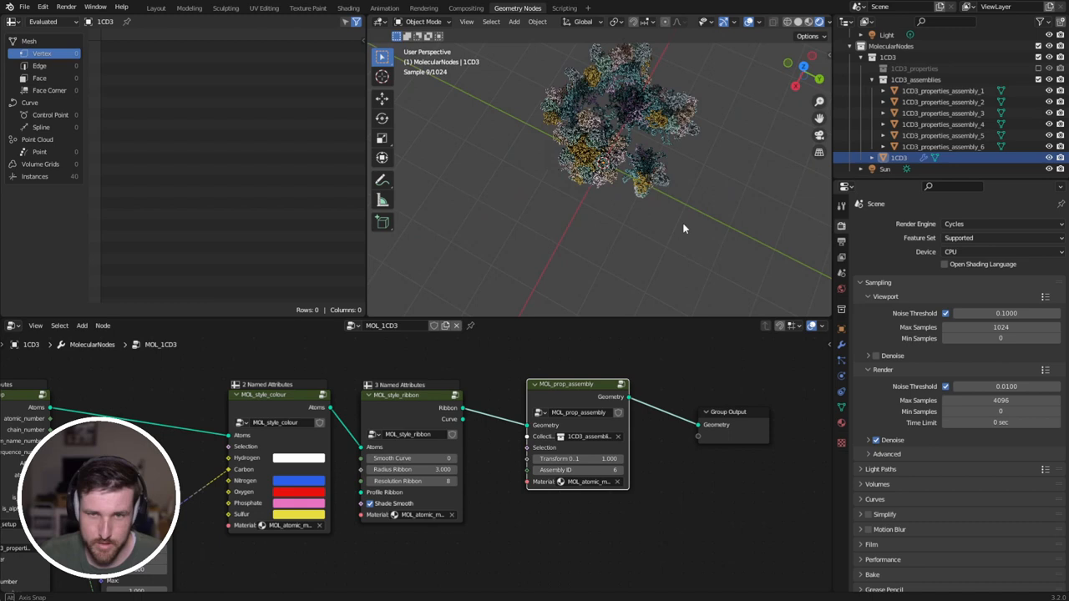
pyautogui.click(555, 470)
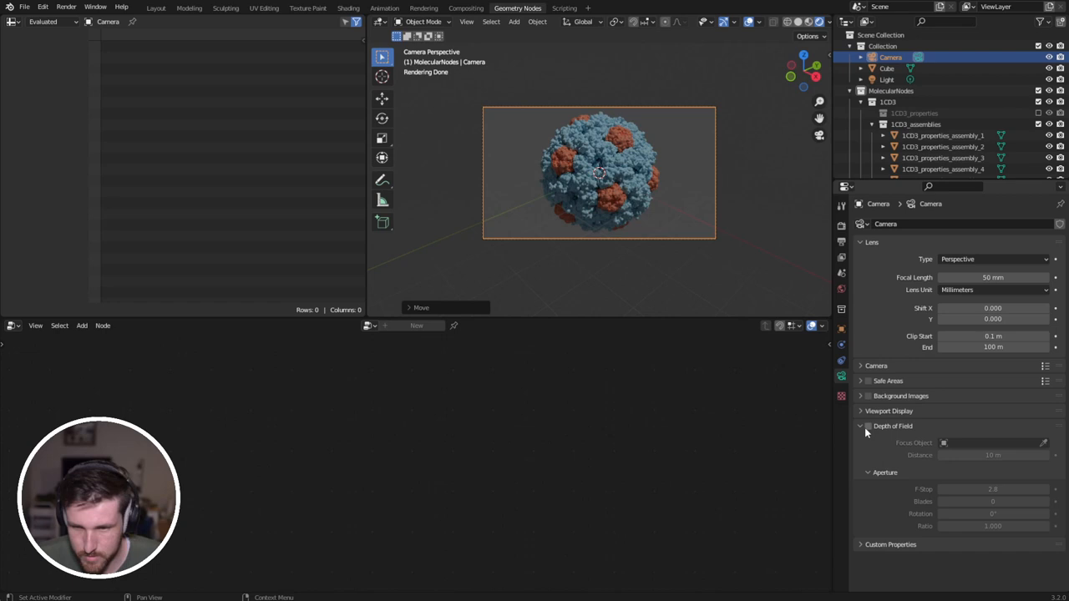
# - Expand and enable Depth of Field in the camera's object data properties
pyautogui.click(868, 426)
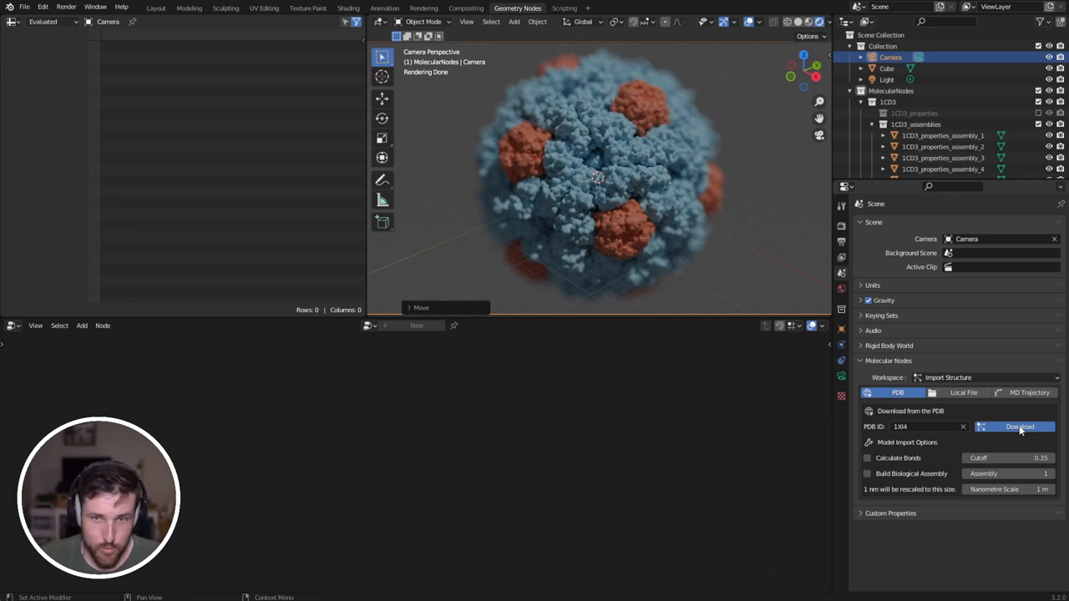
# - Enter PDB ID 1XI4 in Molecular Nodes and download it
pyautogui.click(1019, 427)
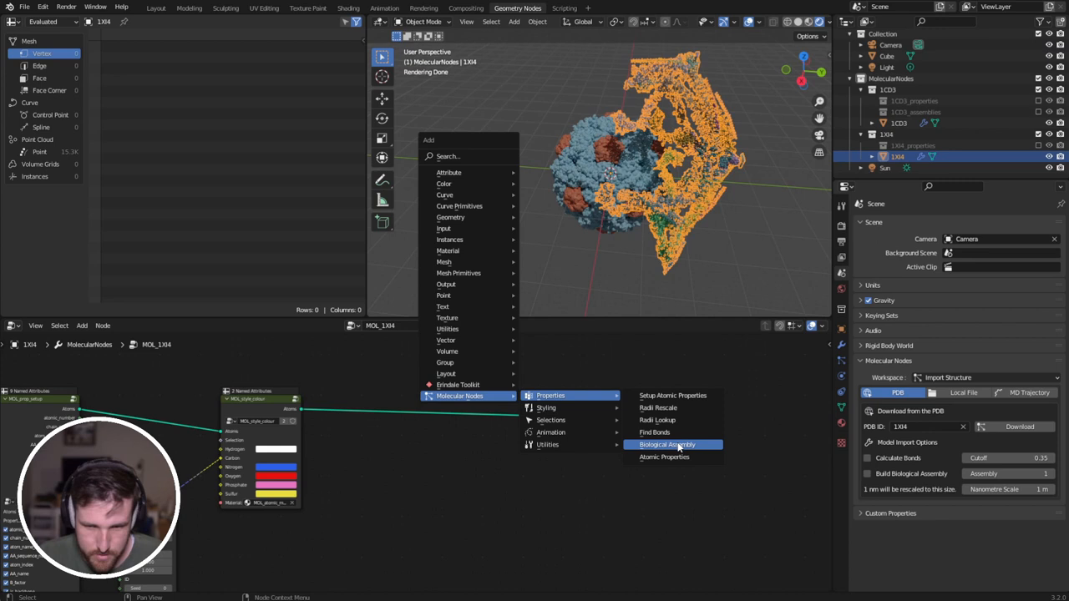
# - Insert a Biological Assembly node before Group Output in the 1XI4 node tree
pyautogui.click(666, 443)
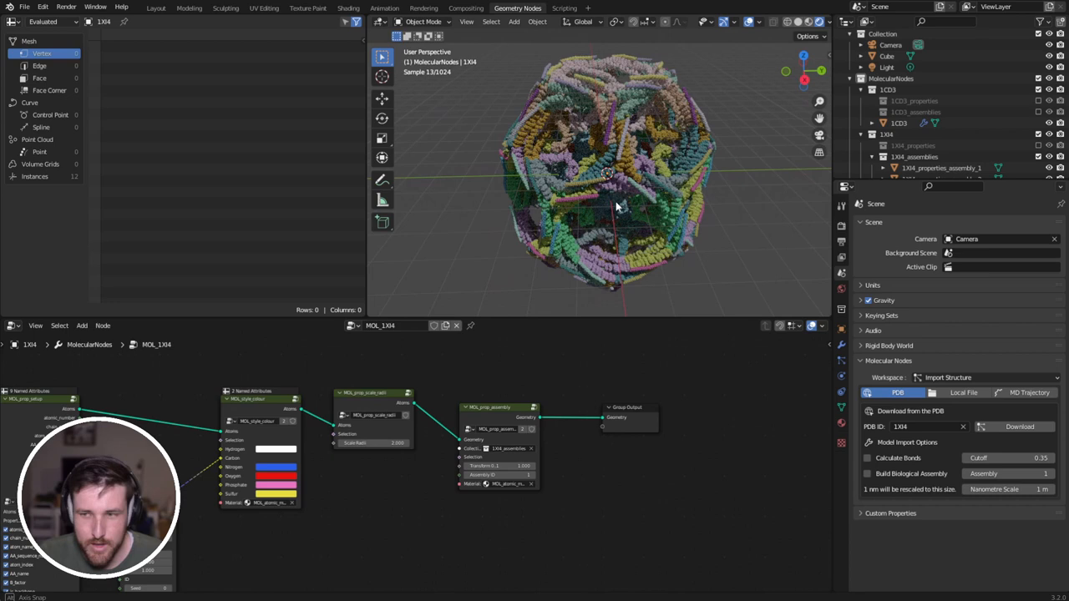
pyautogui.click(1002, 251)
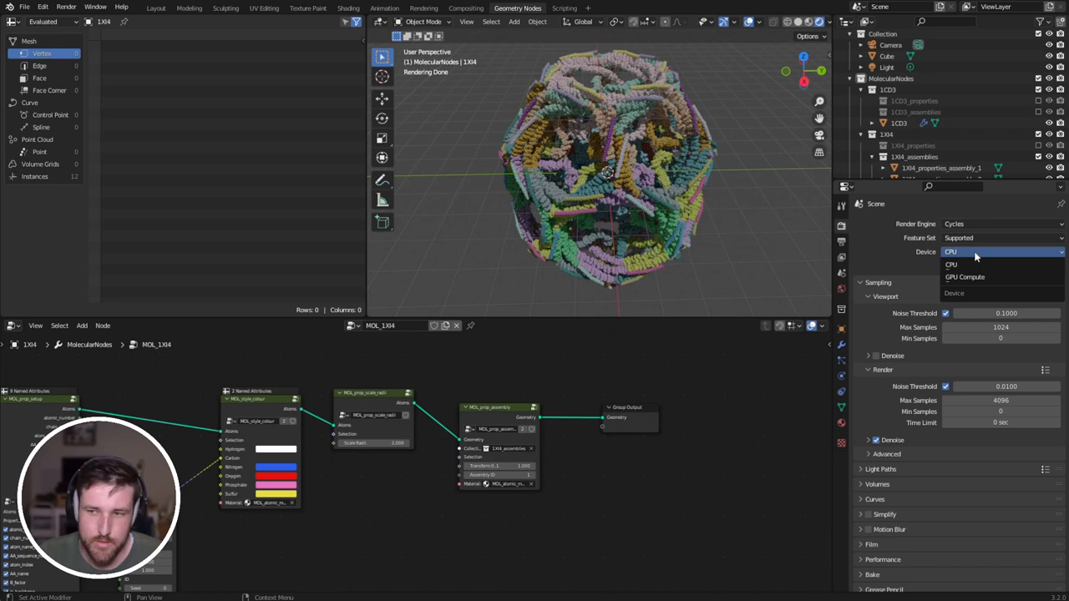
# - Change the Cycles render Device from CPU to GPU Compute
pyautogui.click(964, 276)
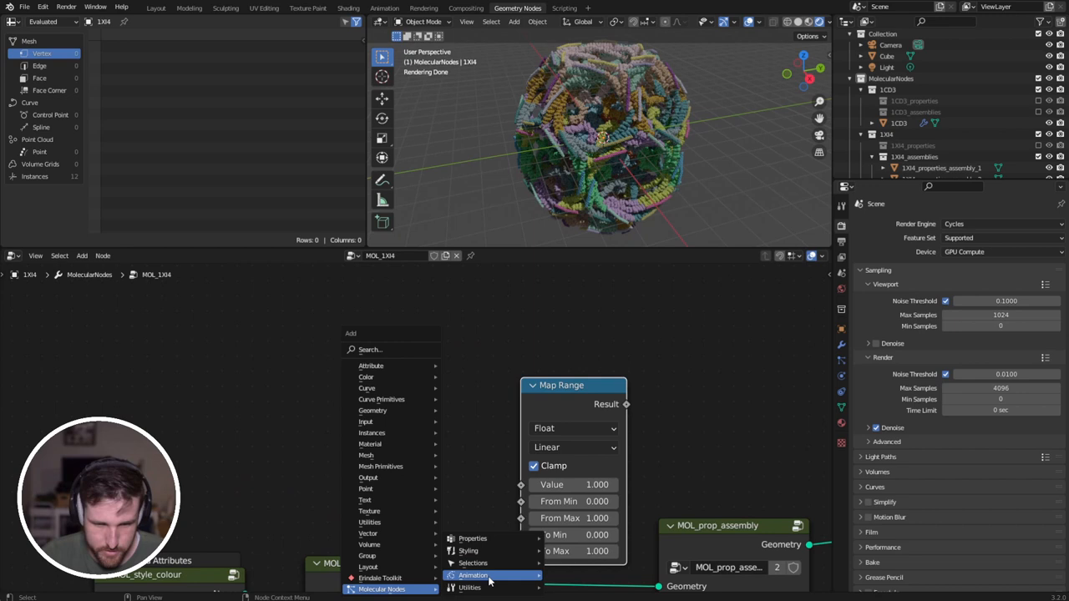
# - Add MOL_animate and an Index node, linking Index to the Map Range From Min
pyautogui.click(473, 575)
pyautogui.write('idnex')
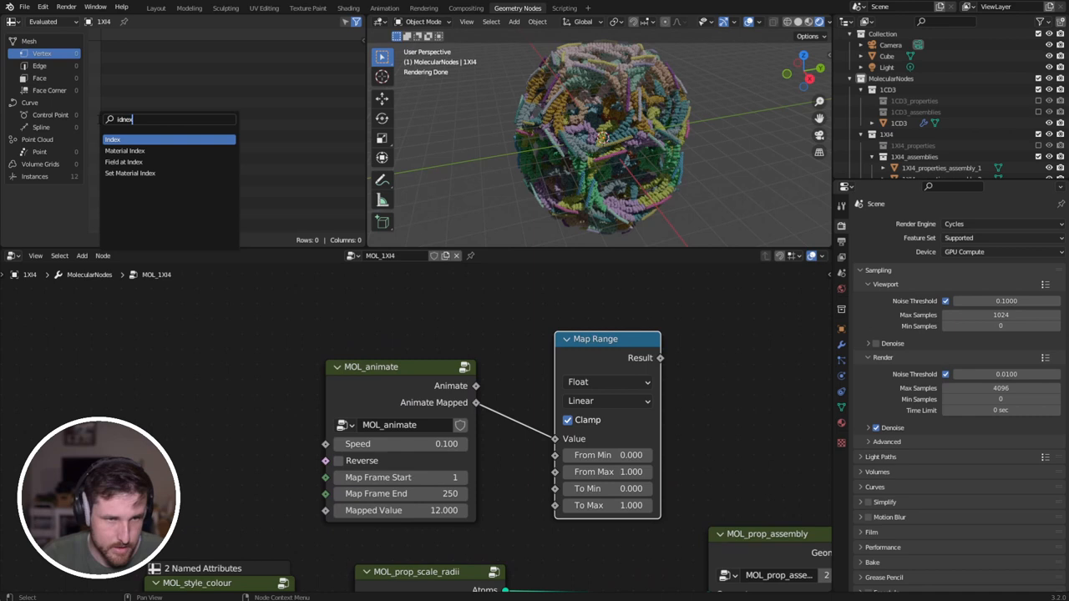
pyautogui.click(112, 139)
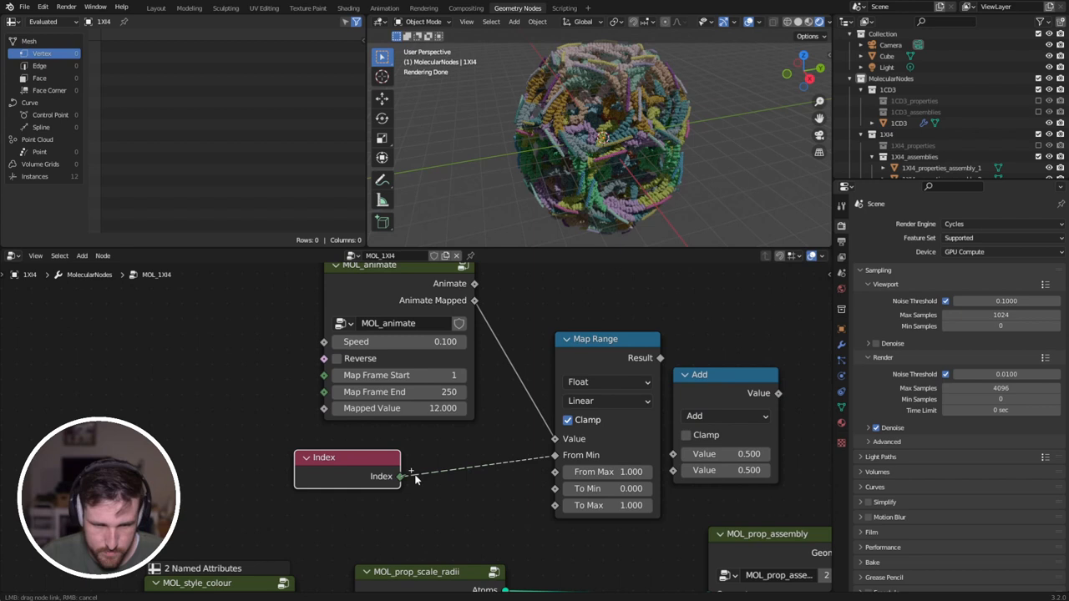
pyautogui.moveTo(725, 375); pyautogui.dragTo(472, 508)
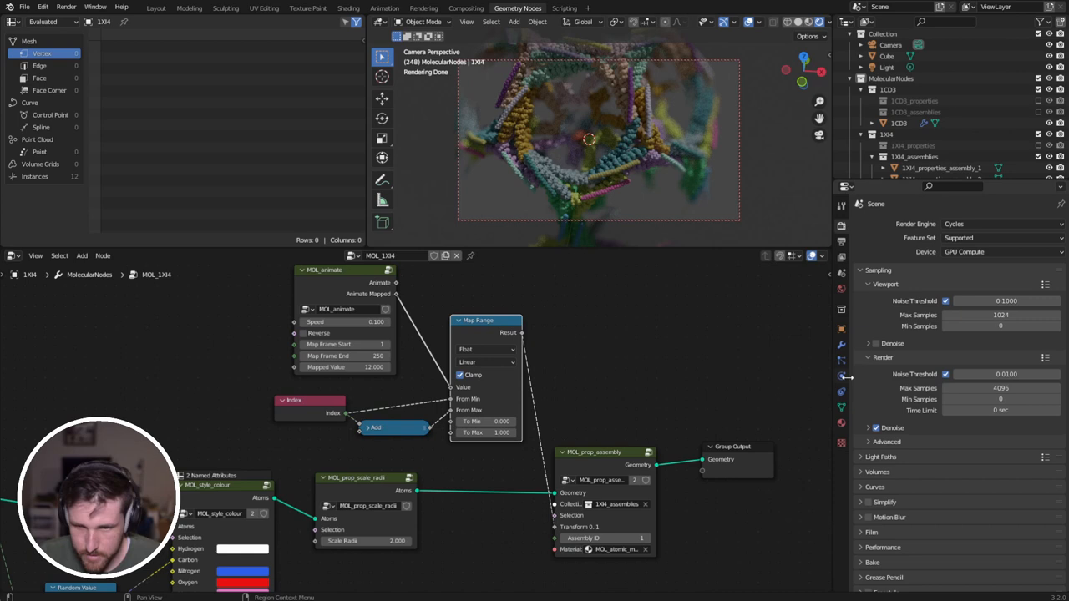
# - Wire Index through Add into Map Range's From Min/Max and its Result into the assembly Transform
pyautogui.click(890, 44)
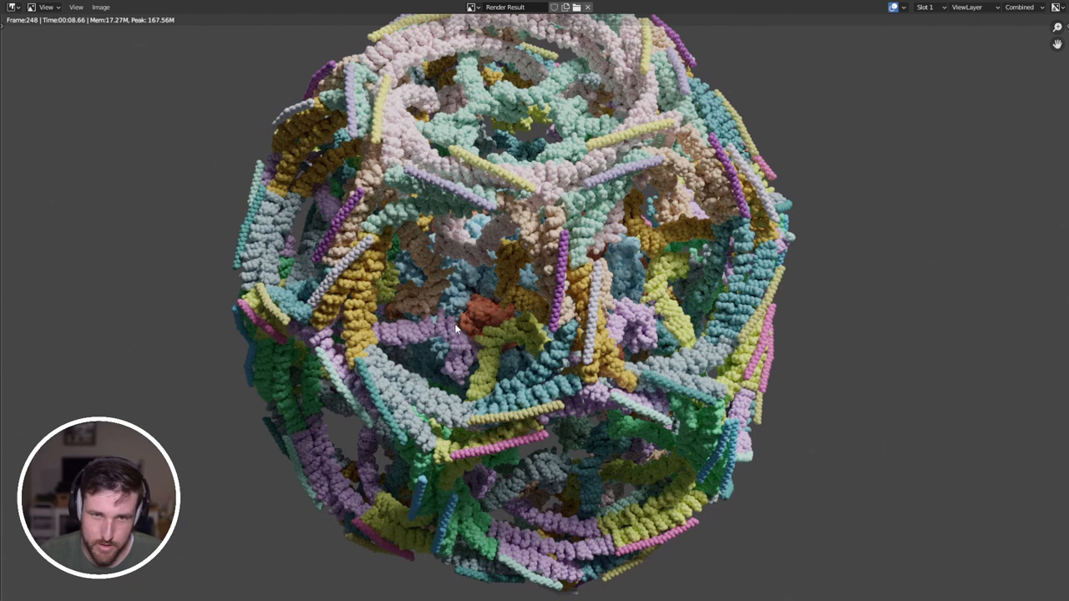
pyautogui.moveTo(762, 310)
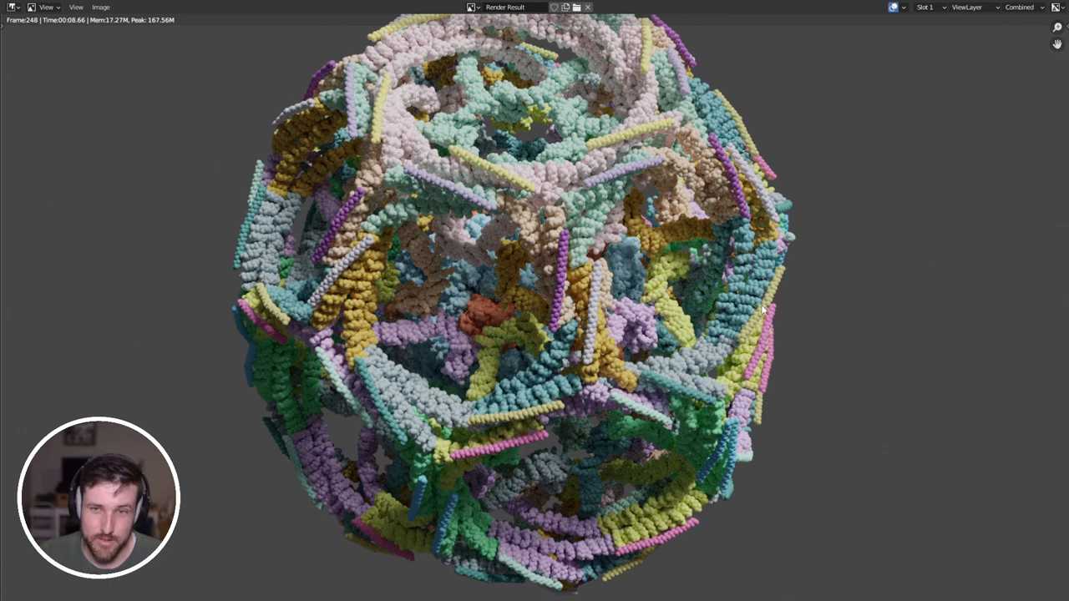